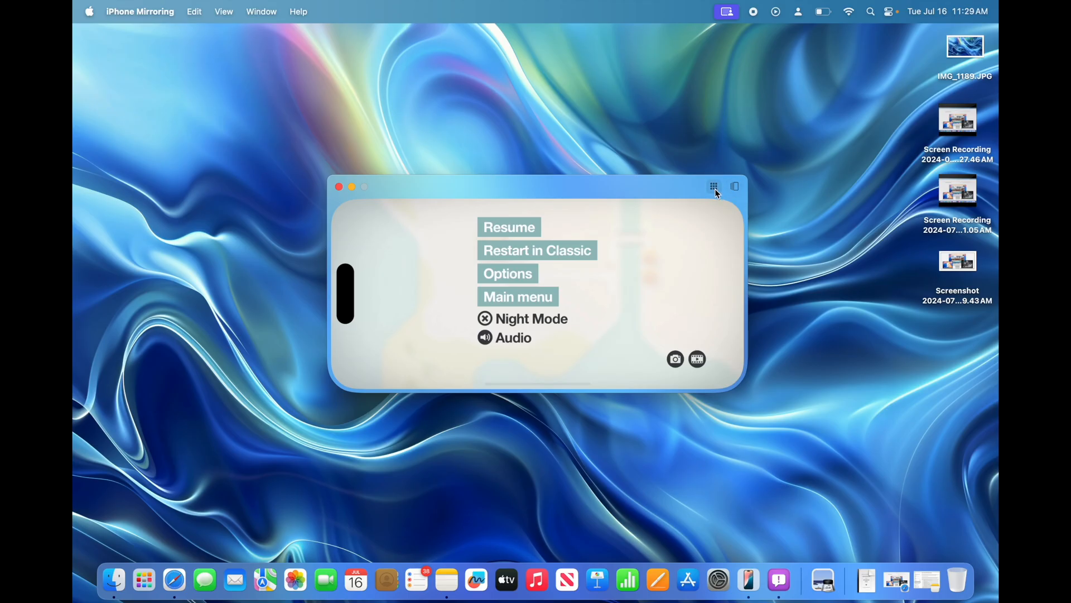
- Leave Mini Motorways and the App Store, returning the mirrored iPhone to its home screen
left_click(509, 227)
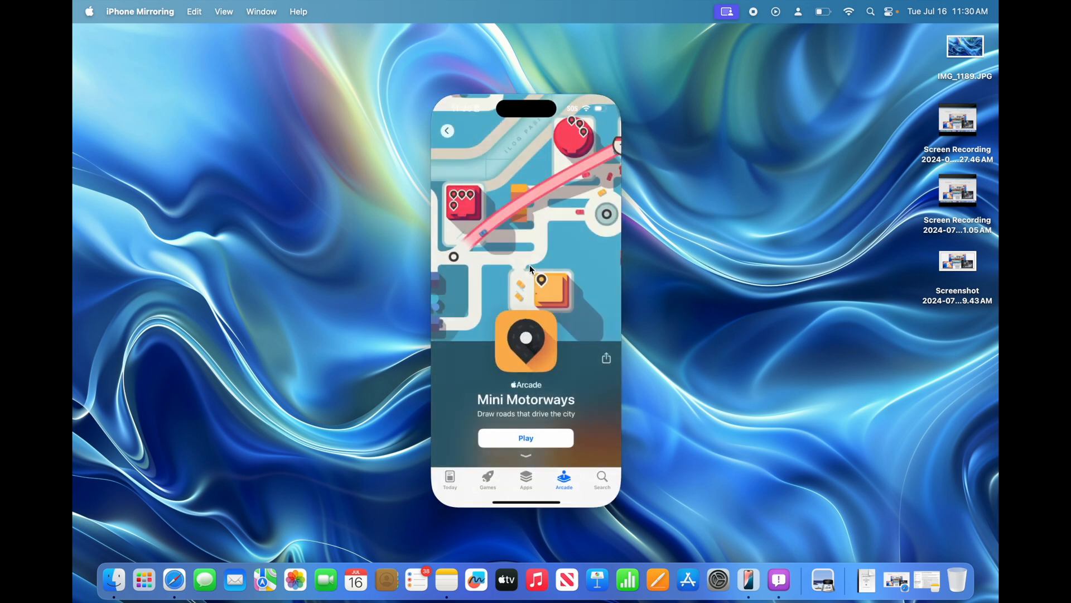
left_click(140, 11)
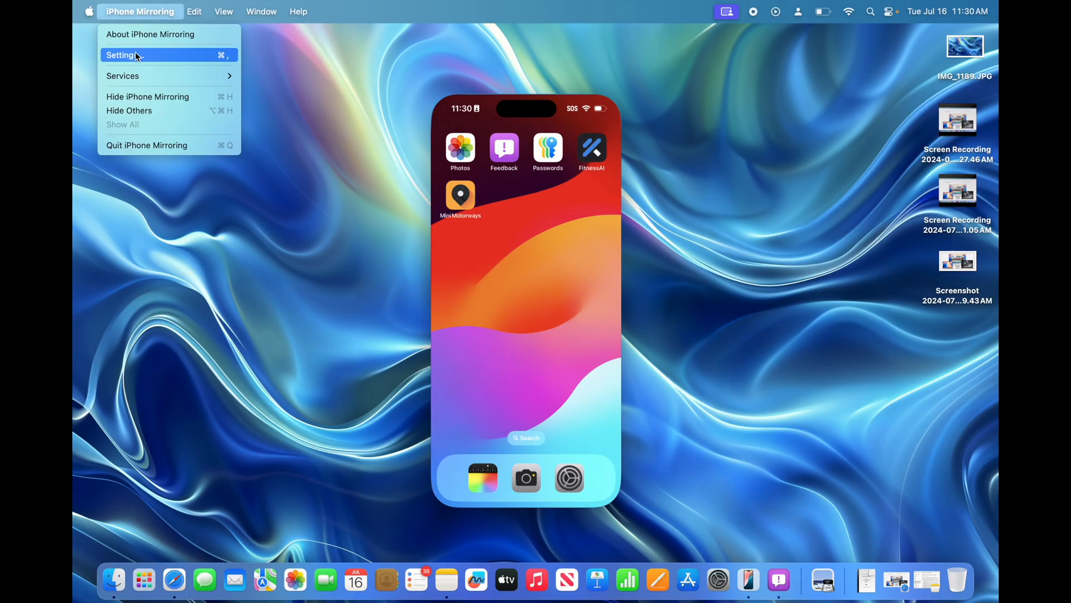
- Check iPhone Mirroring settings for automatic authentication, then show the View menu shortcuts
left_click(123, 55)
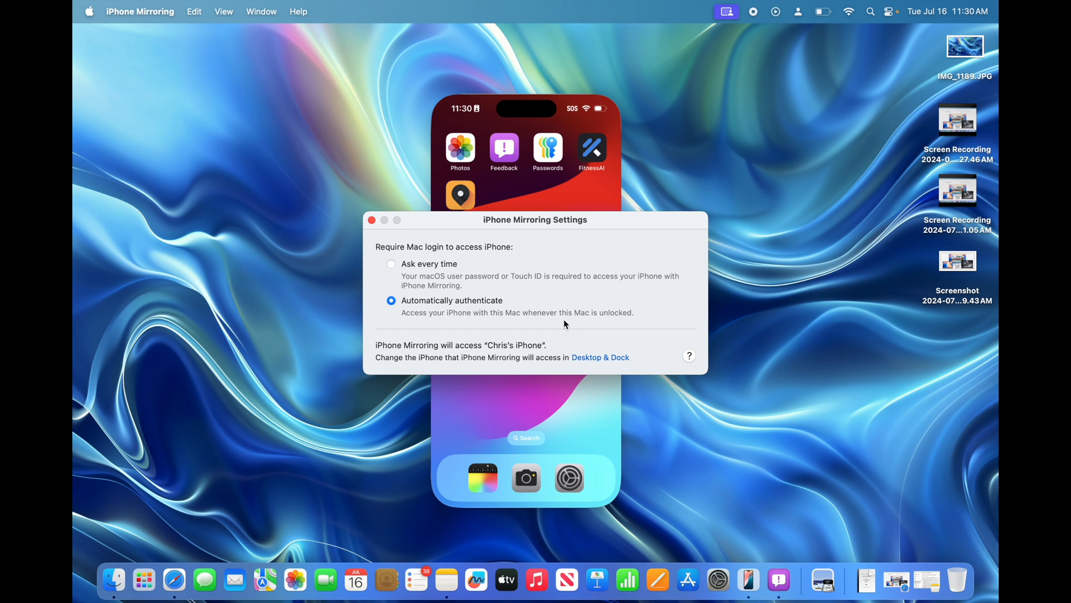
mouse_move(463, 283)
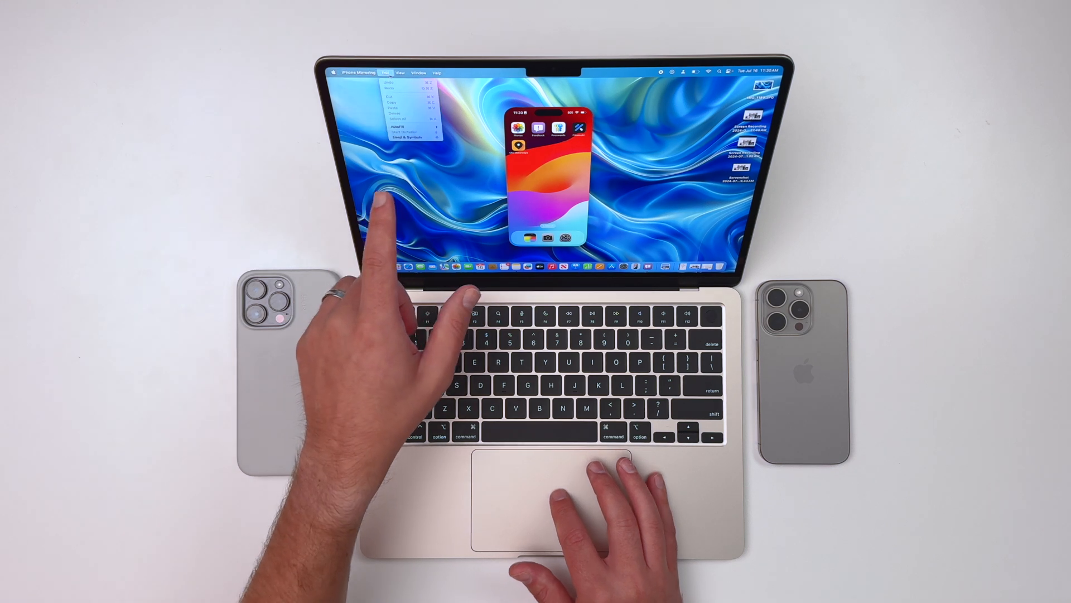
left_click(399, 74)
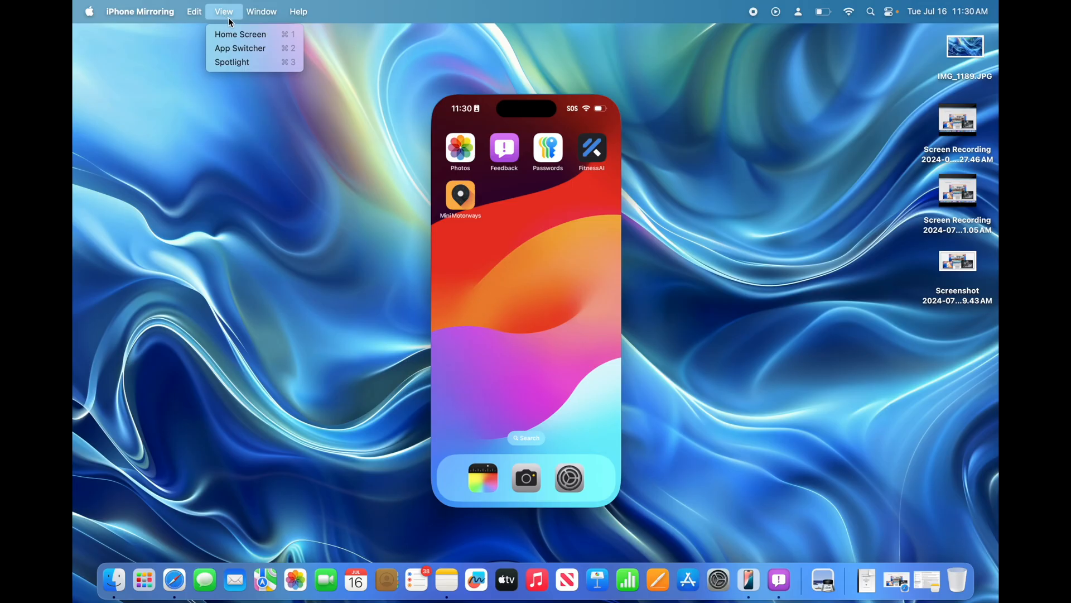
mouse_move(240, 48)
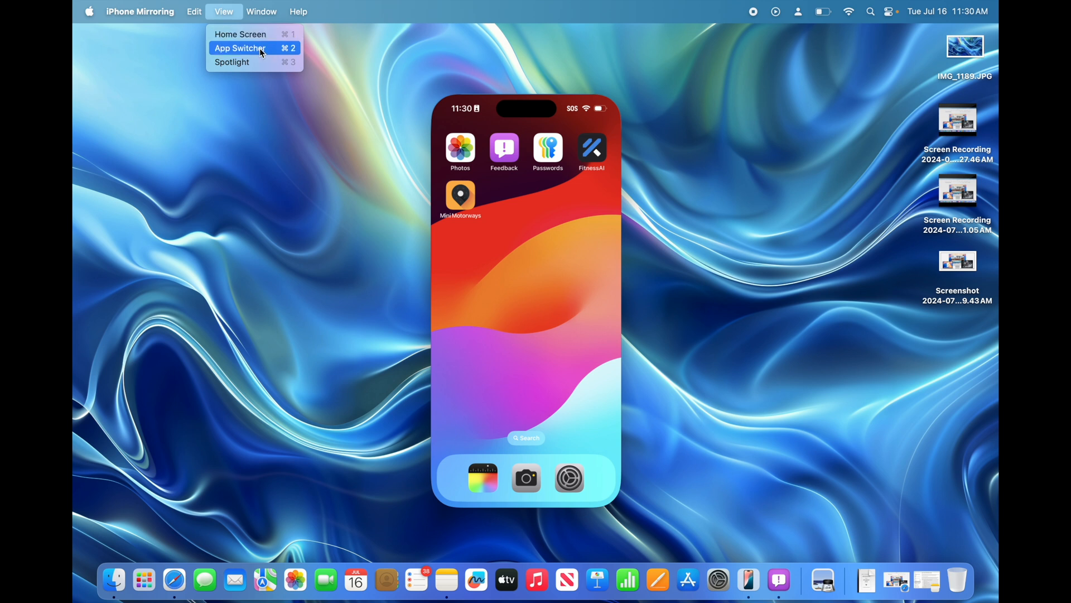
mouse_move(268, 48)
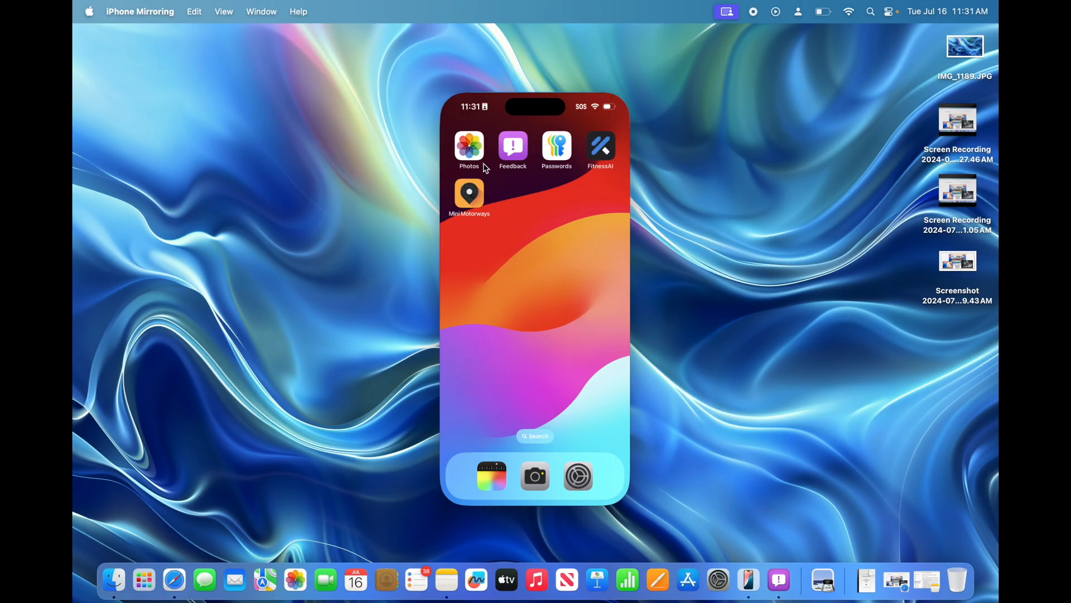
- Show the Window menu's Fill, Center, Move & Resize and Move to iPad options
left_click(261, 11)
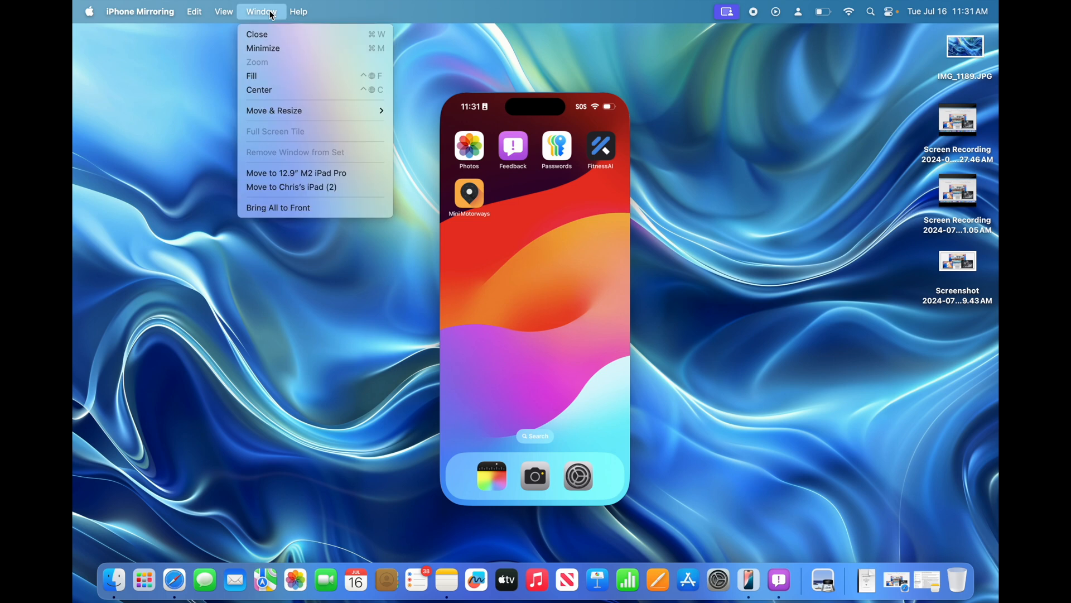